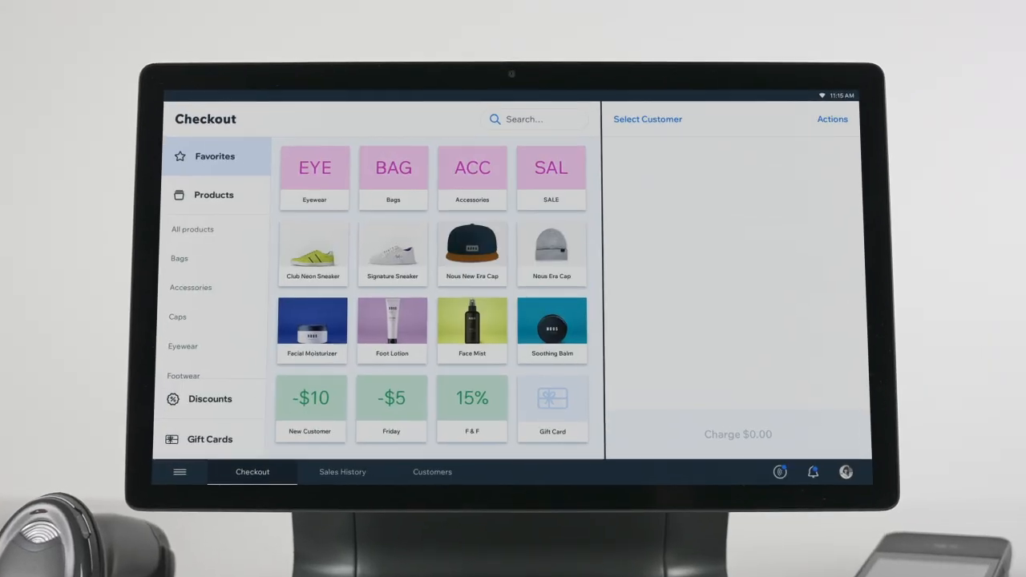
Reach App & Tablet Troubleshooting, dismiss the restart prompt, then confirm Clear & Restart of local data.
{"action": "left_click", "coordinate": [179, 471]}
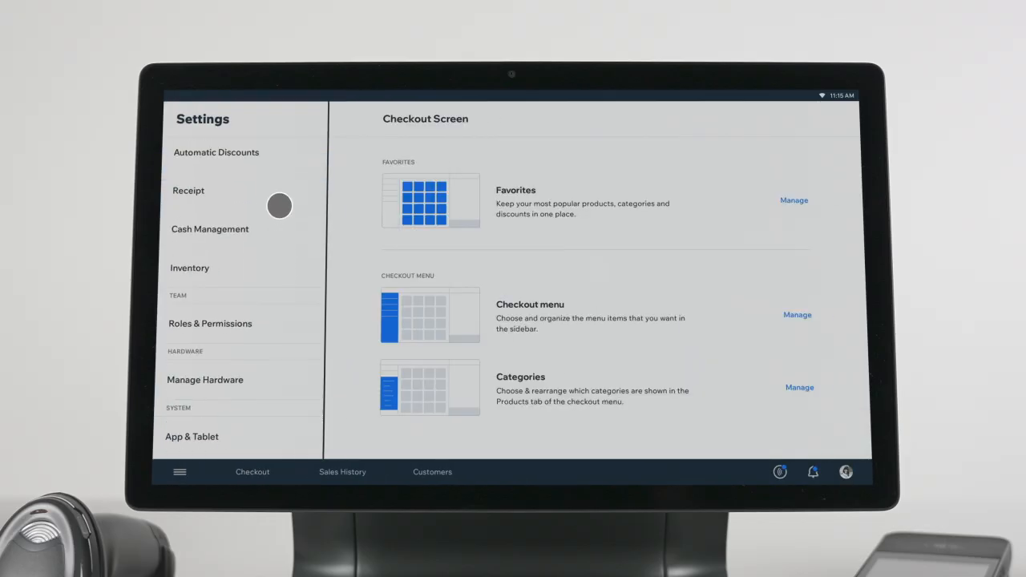
{"action": "left_click", "coordinate": [191, 436]}
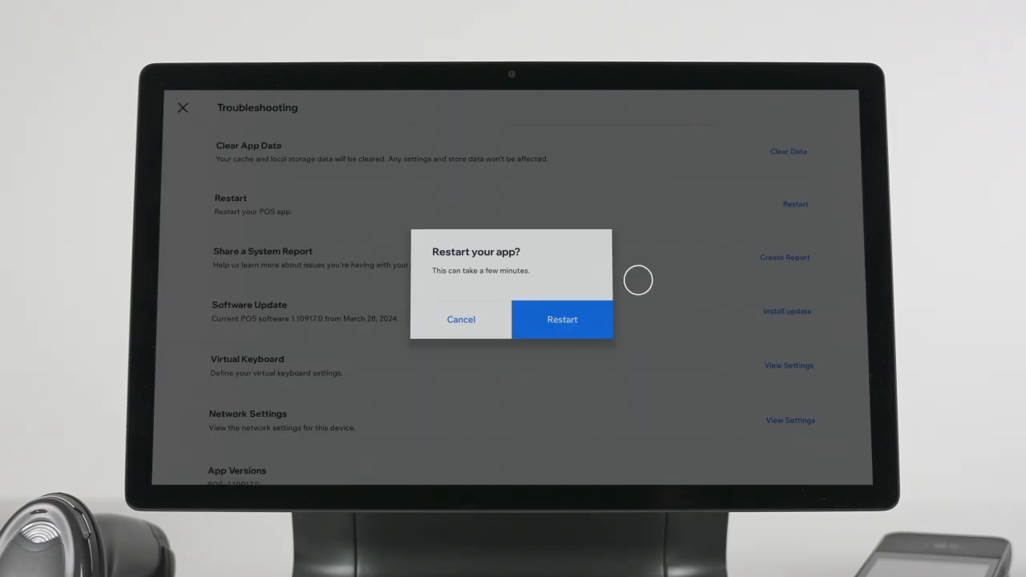
{"action": "left_click", "coordinate": [462, 319]}
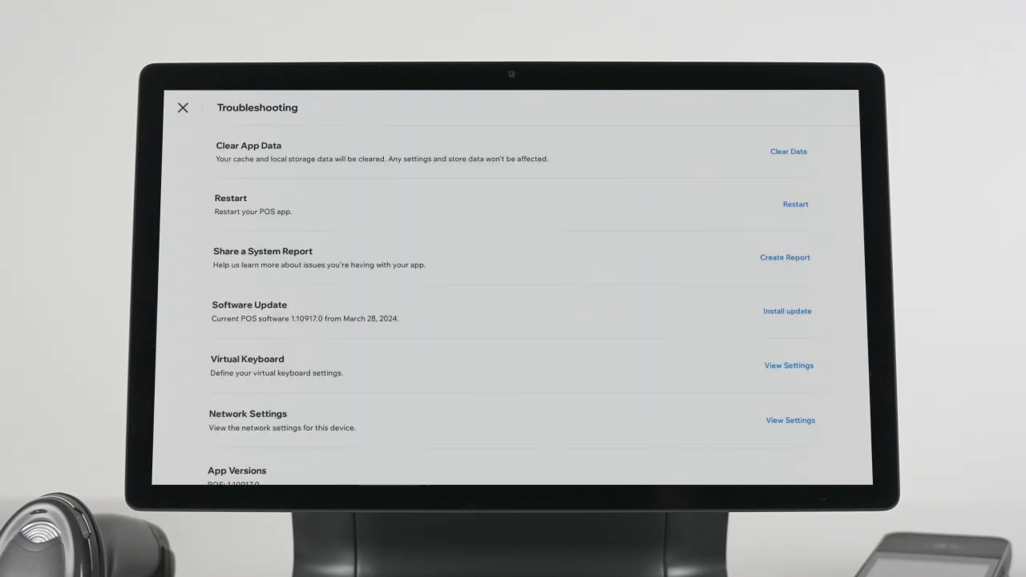
{"action": "left_click", "coordinate": [789, 150]}
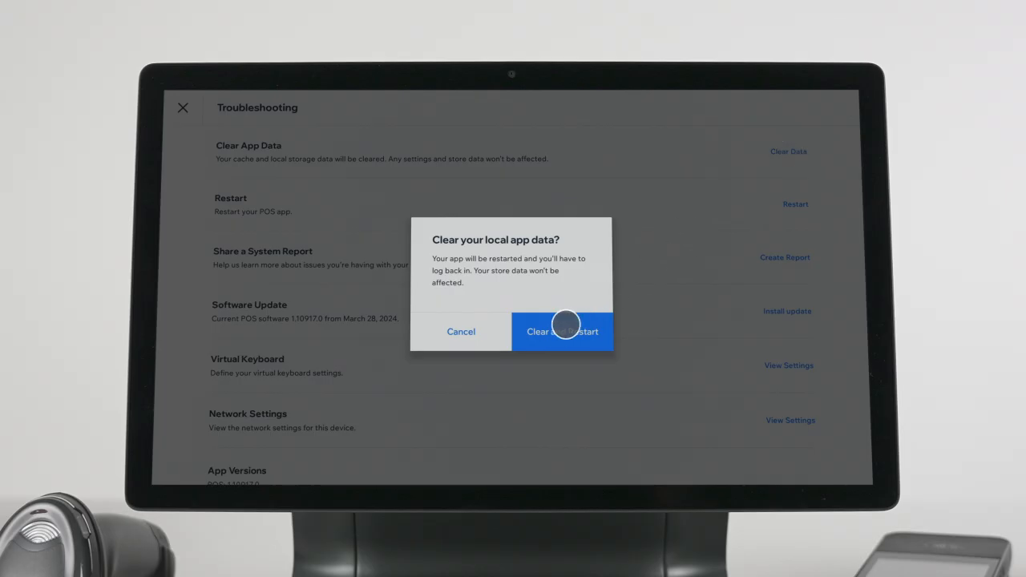
{"action": "left_click", "coordinate": [561, 330]}
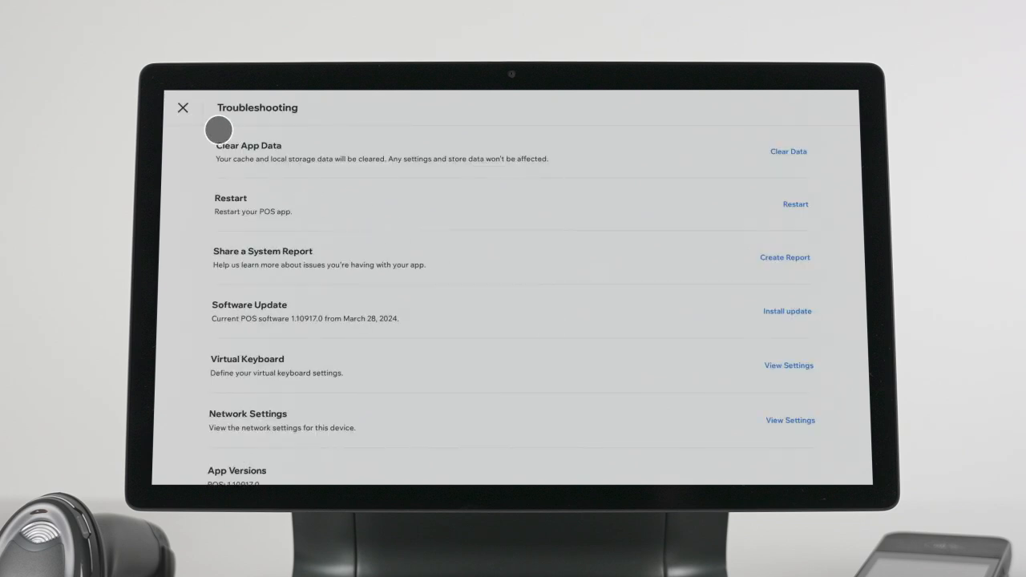
From Manage Hardware, enter the card reader details and run Update now on its firmware.
{"action": "left_click", "coordinate": [183, 107]}
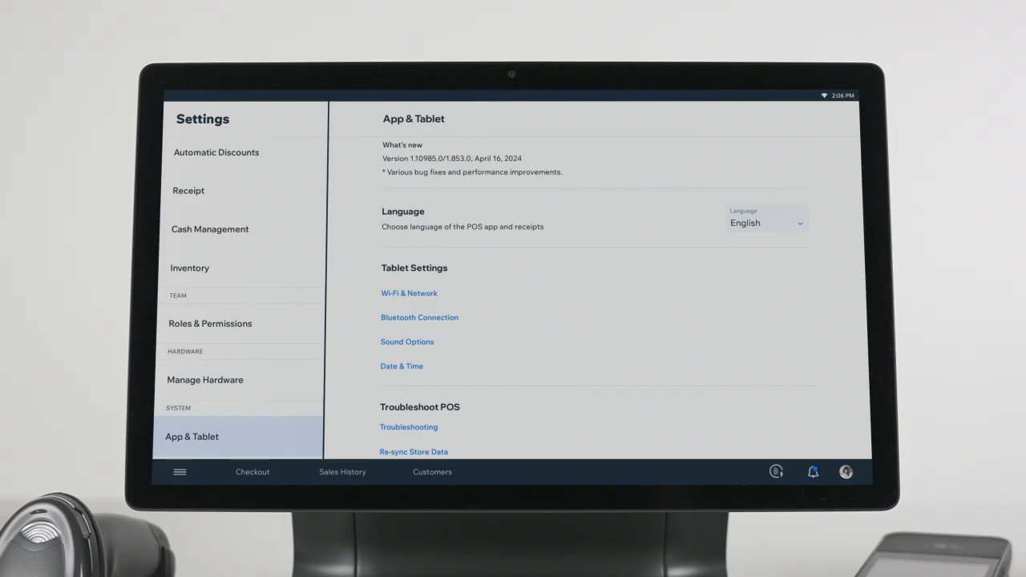
{"action": "left_click", "coordinate": [205, 378]}
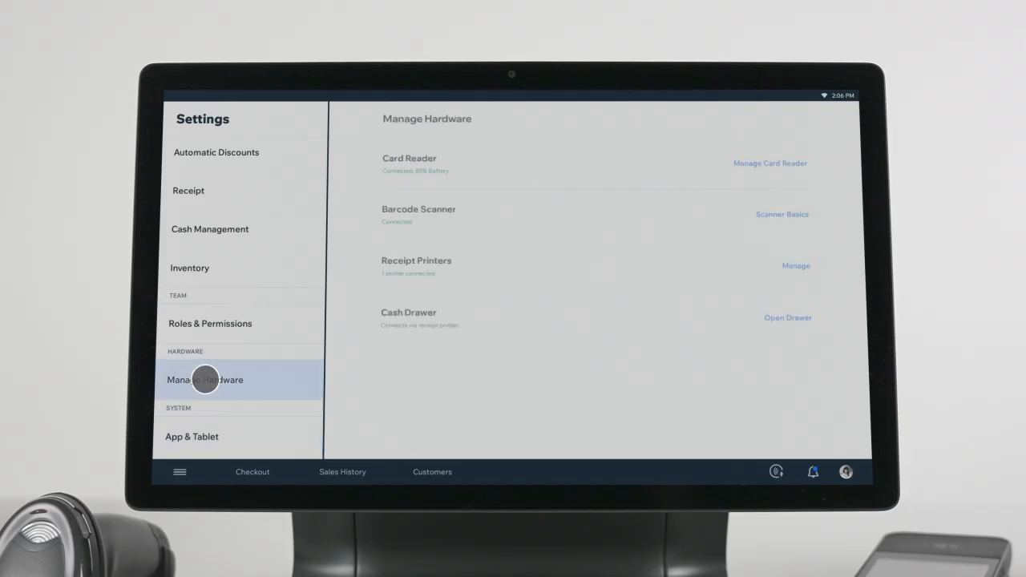
{"action": "left_click", "coordinate": [205, 378]}
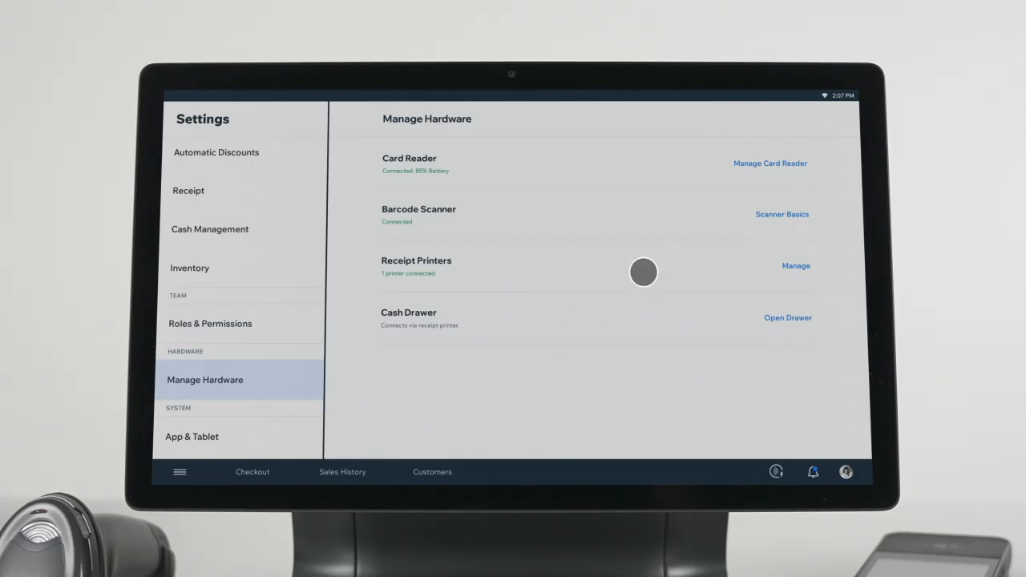
{"action": "left_click", "coordinate": [769, 163]}
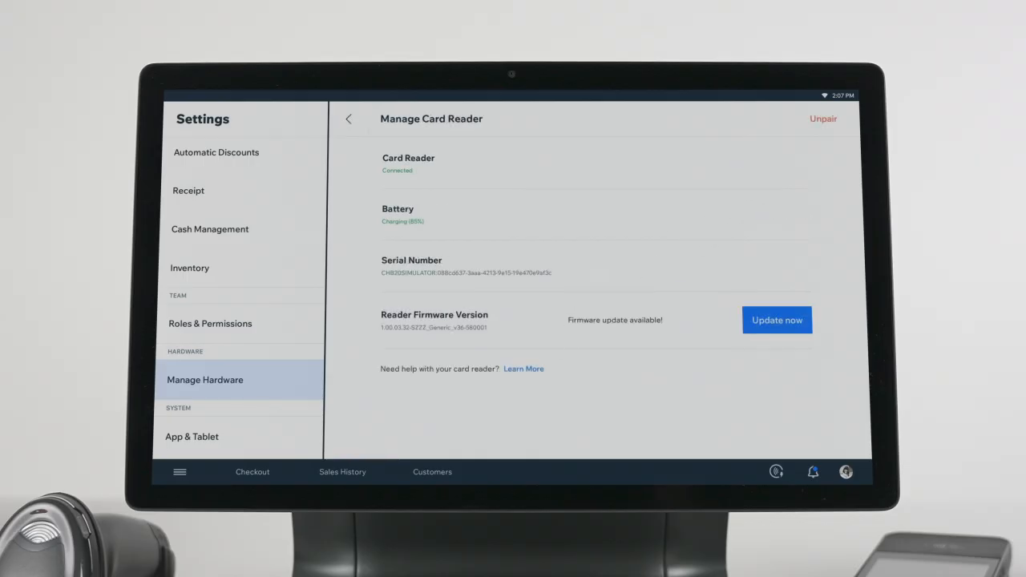
{"action": "left_click", "coordinate": [776, 320]}
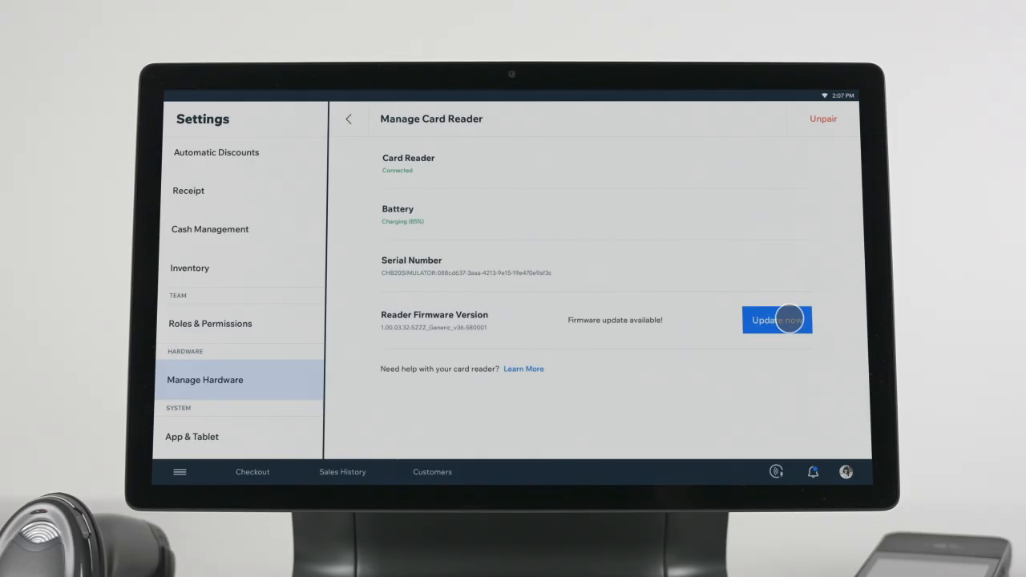
{"action": "left_click", "coordinate": [776, 321]}
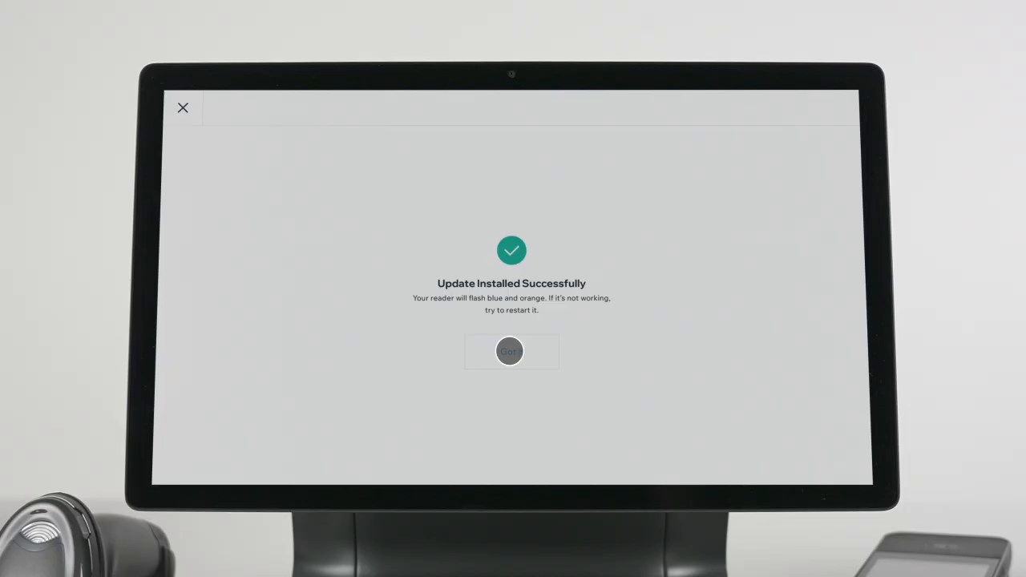
Acknowledge the Update Installed Successfully message to return to Manage Hardware.
{"action": "left_click", "coordinate": [510, 351]}
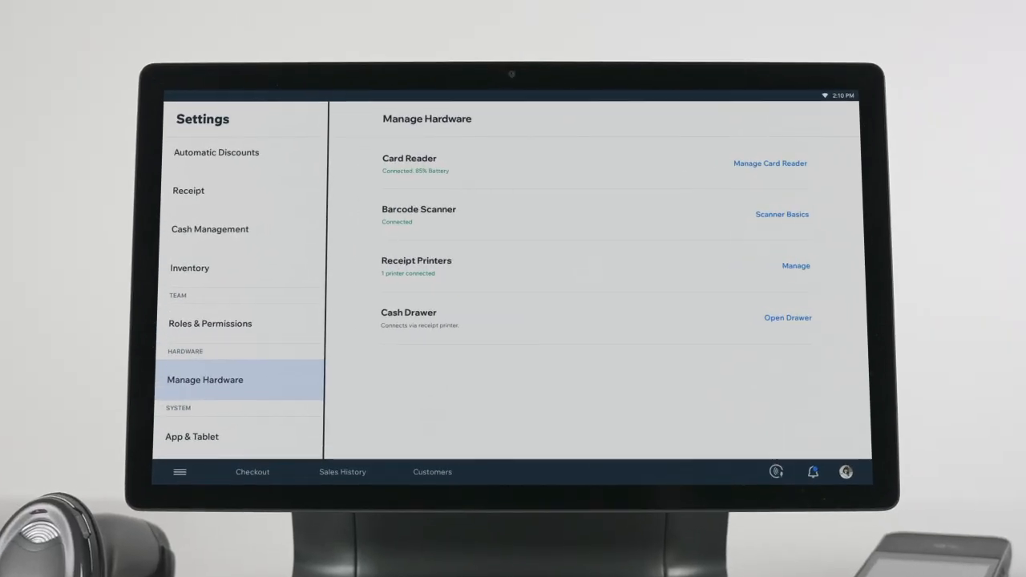
Review Printer 1 under Receipt Printers, then go to Help & Support's Help Articles.
{"action": "left_click", "coordinate": [795, 266]}
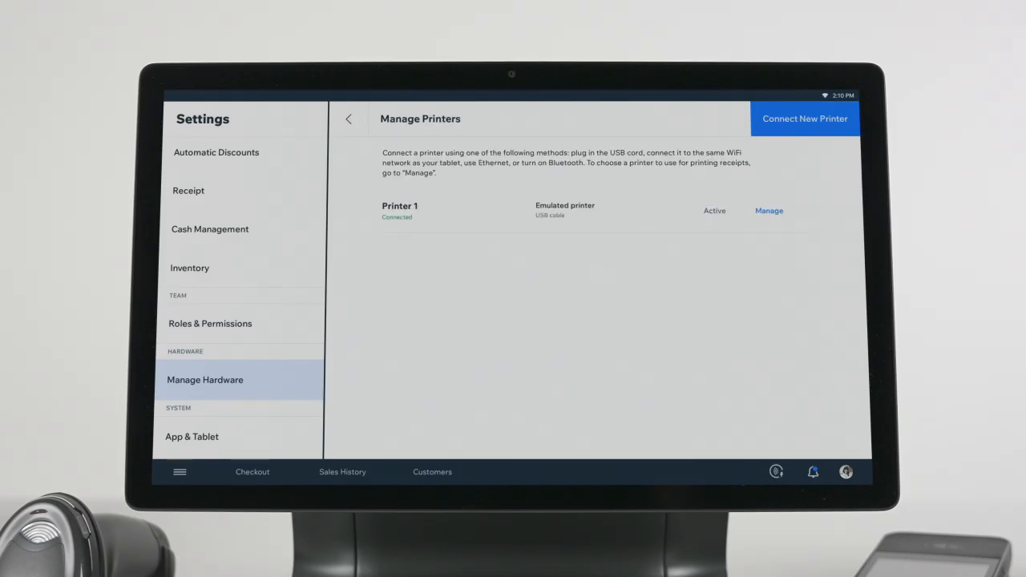
{"action": "left_click", "coordinate": [768, 210]}
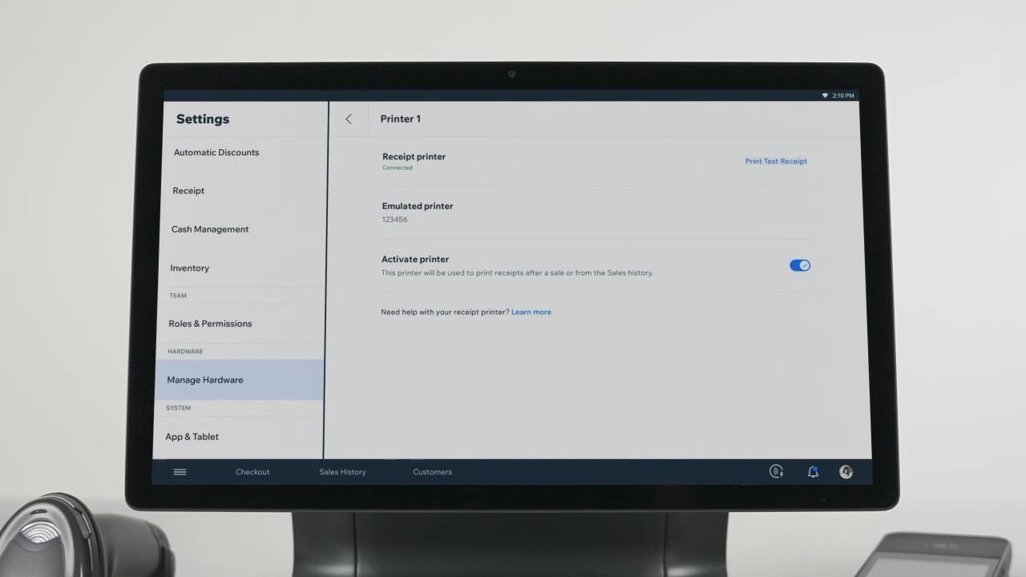
{"action": "left_click", "coordinate": [252, 471]}
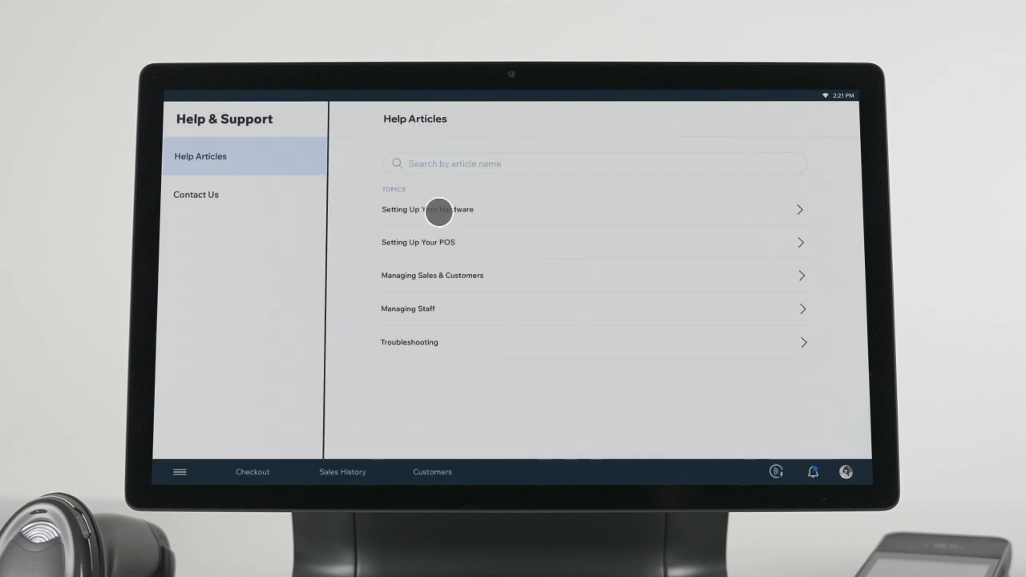
Browse Setting Up Your Hardware, return, and list the Troubleshooting help articles.
{"action": "left_click", "coordinate": [427, 208]}
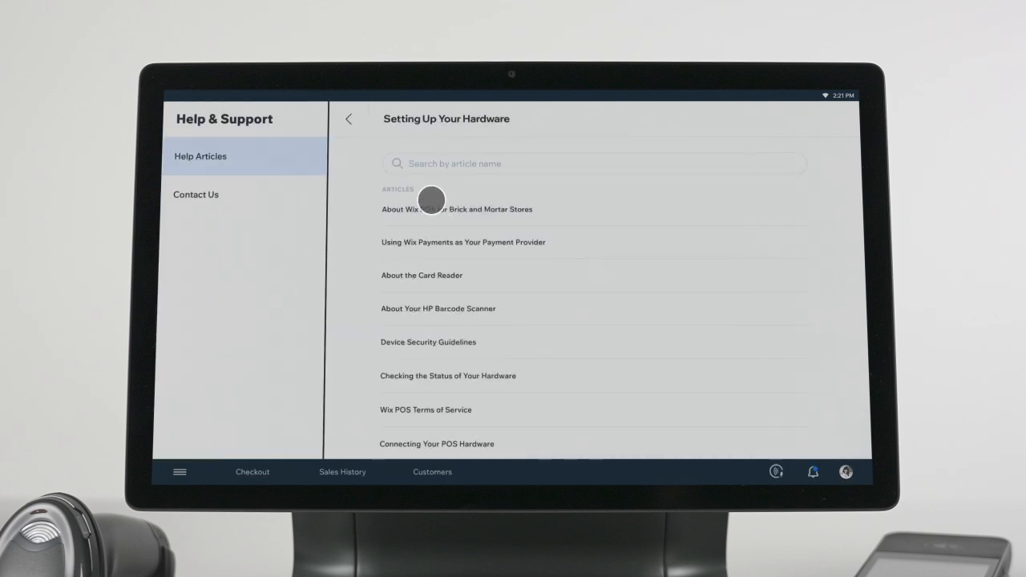
{"action": "left_click", "coordinate": [348, 119]}
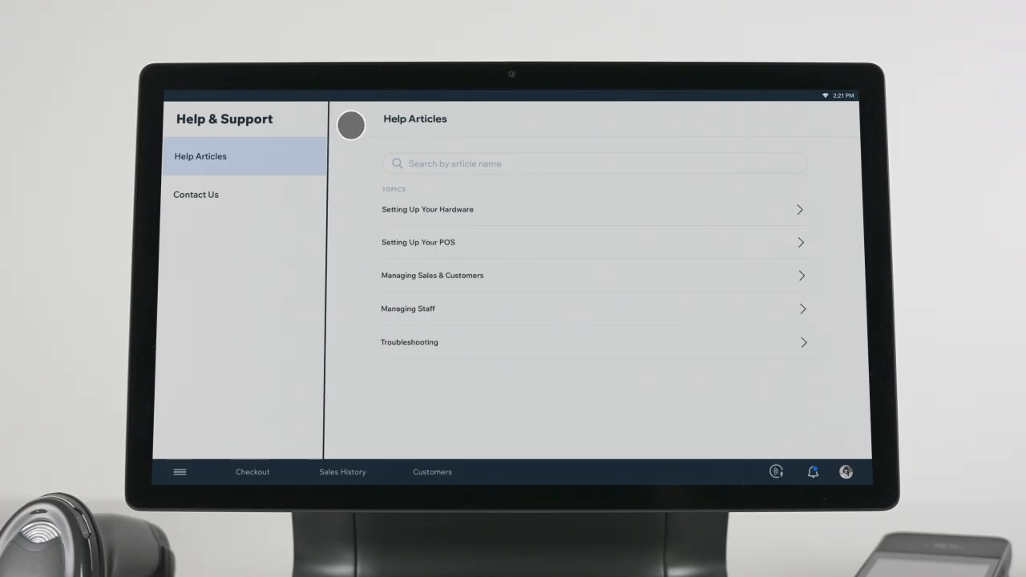
{"action": "left_click", "coordinate": [411, 342]}
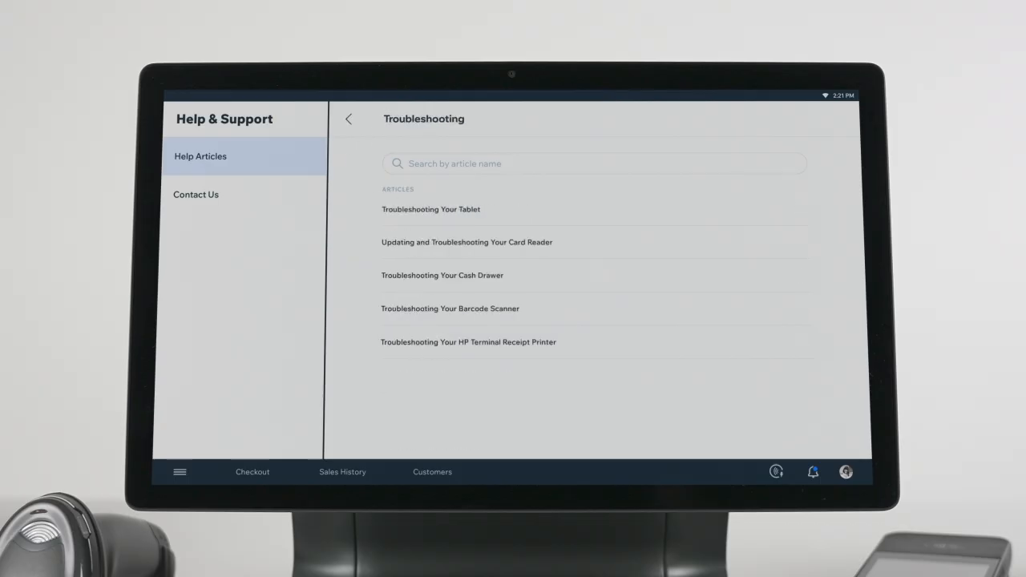